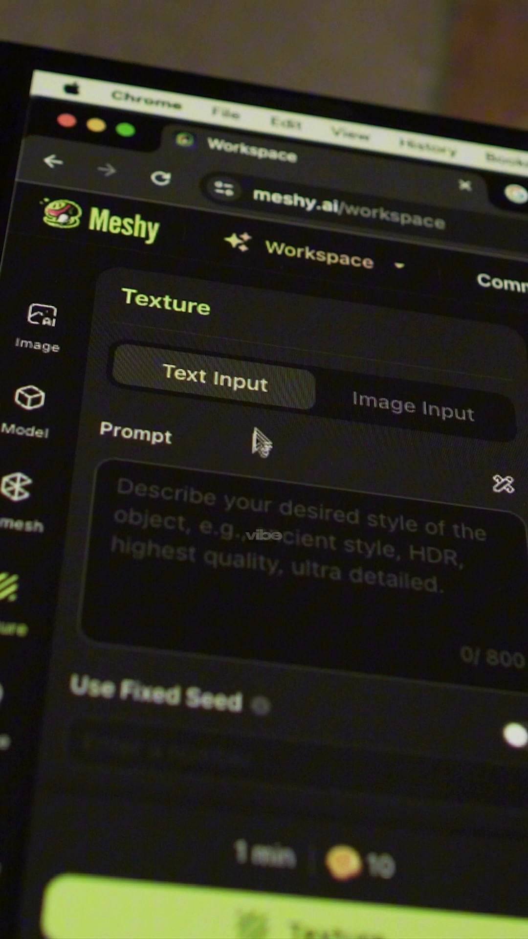
Search Meshy for 'air force one', open the sneaker, and download it as GLB
type("air force one")
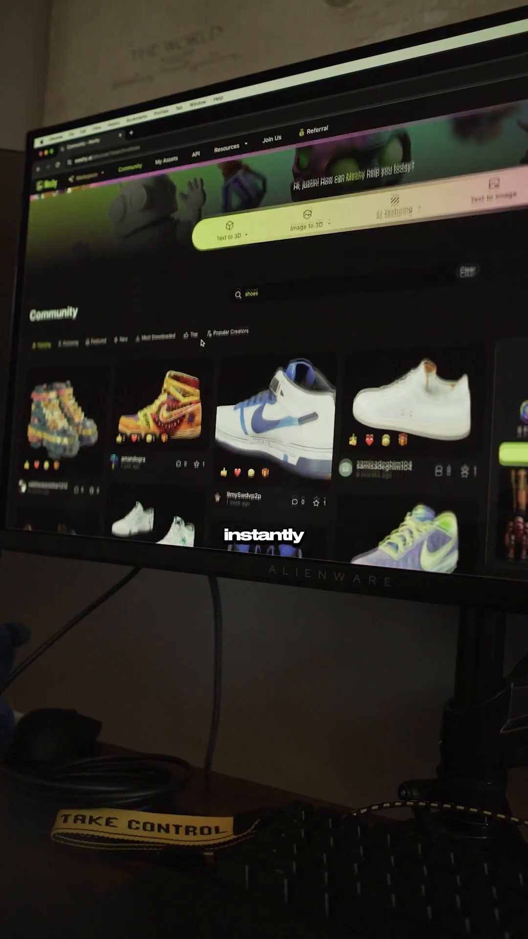
left_click(276, 419)
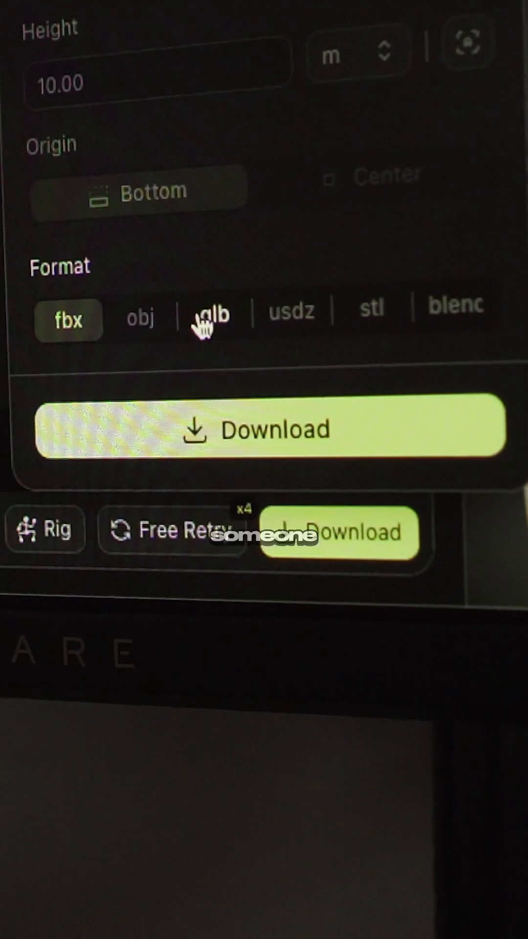
left_click(212, 319)
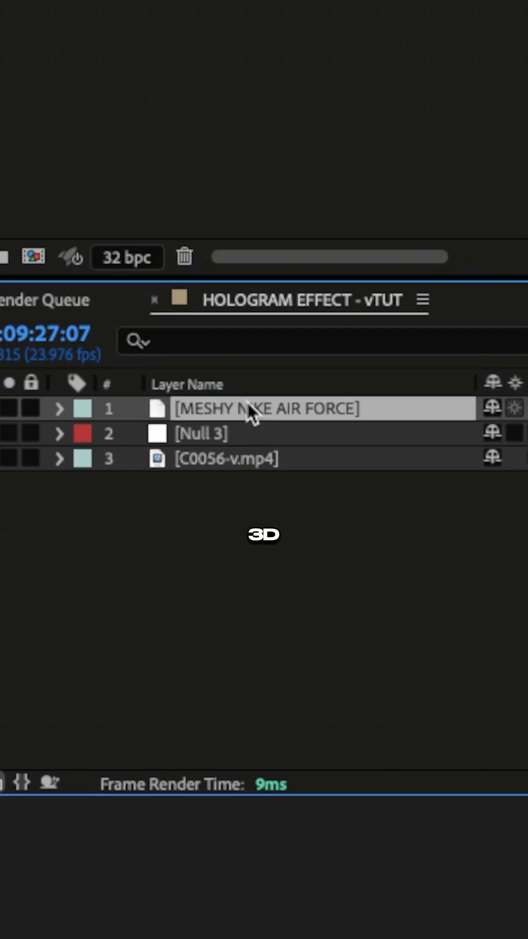
Give the MESHY NIKE AIR FORCE layer a different blending mode
left_click(58, 409)
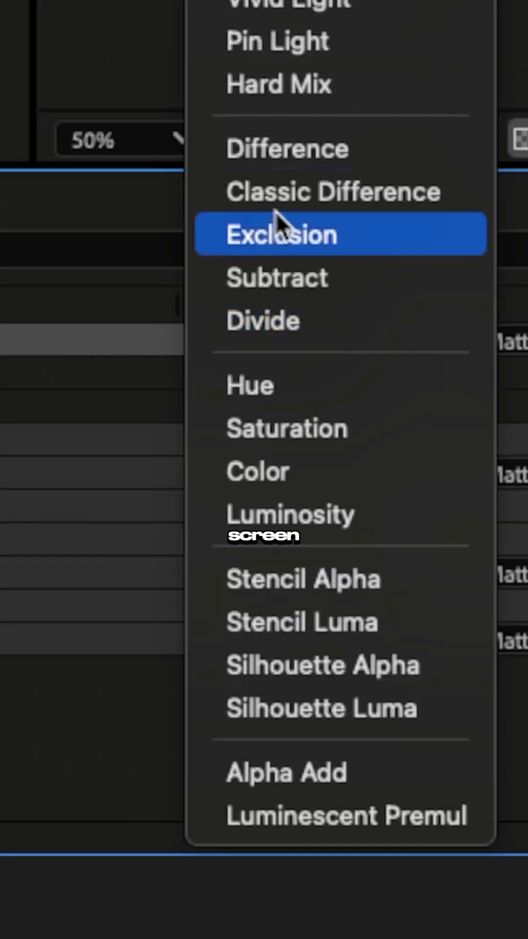
left_click(282, 234)
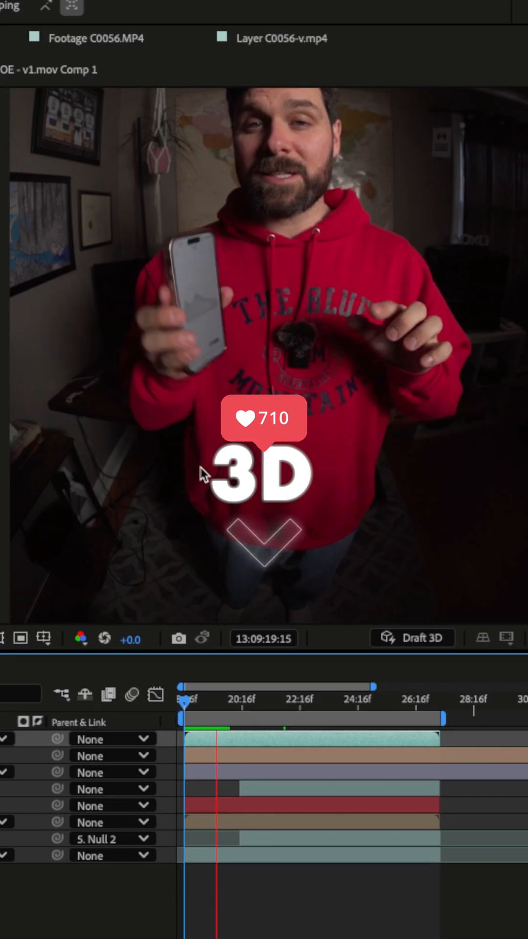